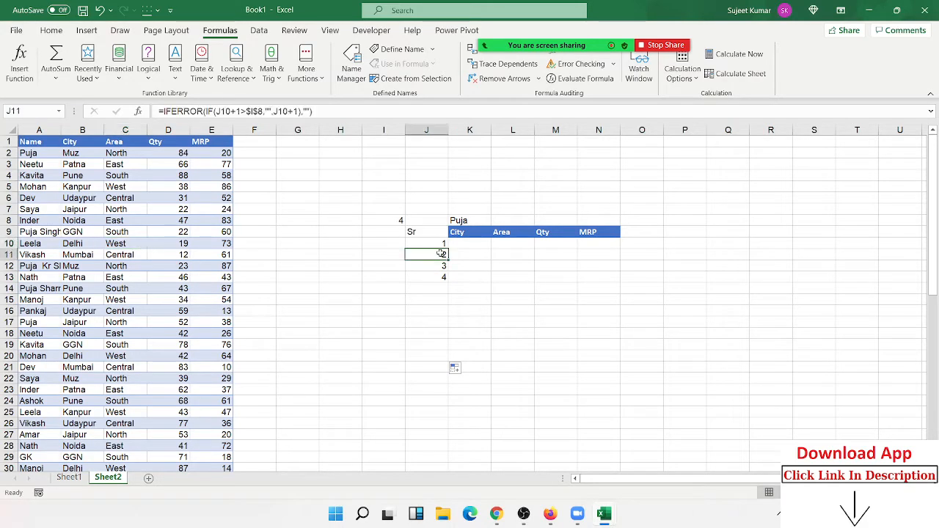
mouse_move(450, 273)
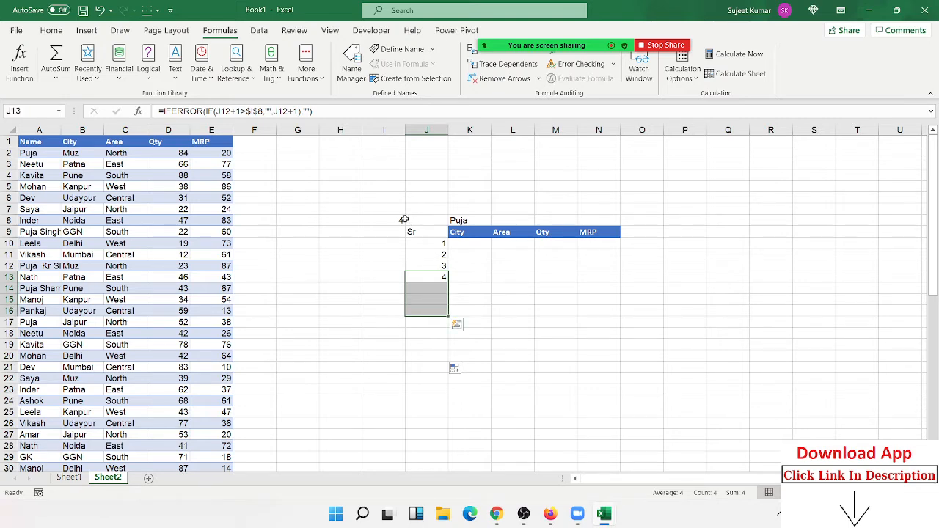
Walk through the setup: name Puja, Name column, match count and serial numbers J10–J13.
click(470, 220)
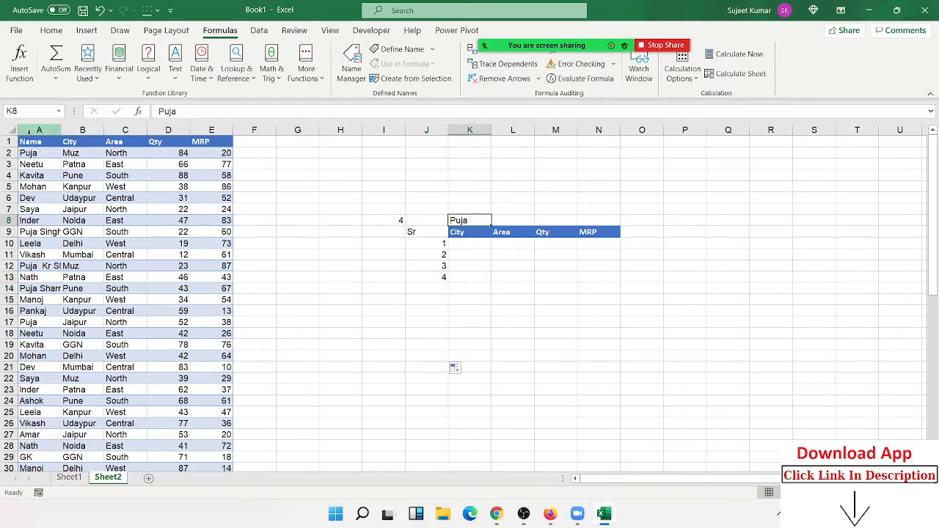
click(39, 141)
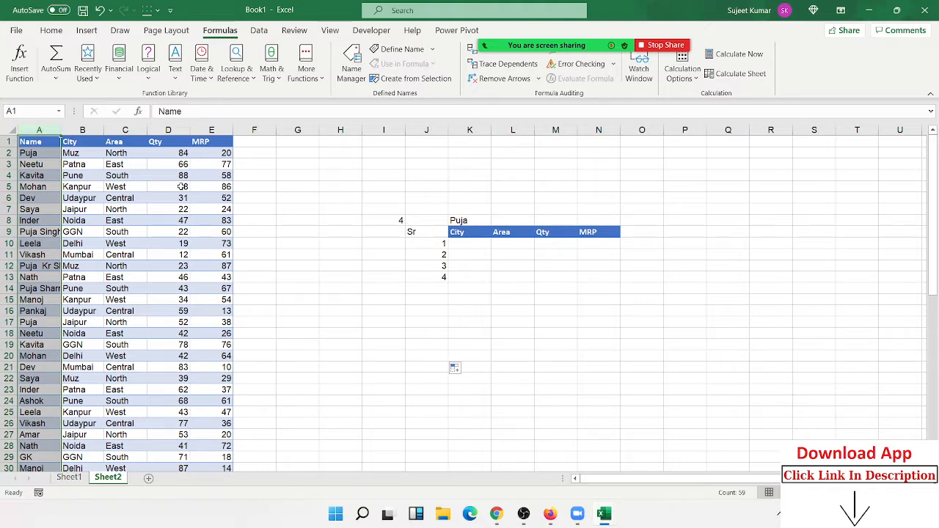
click(469, 220)
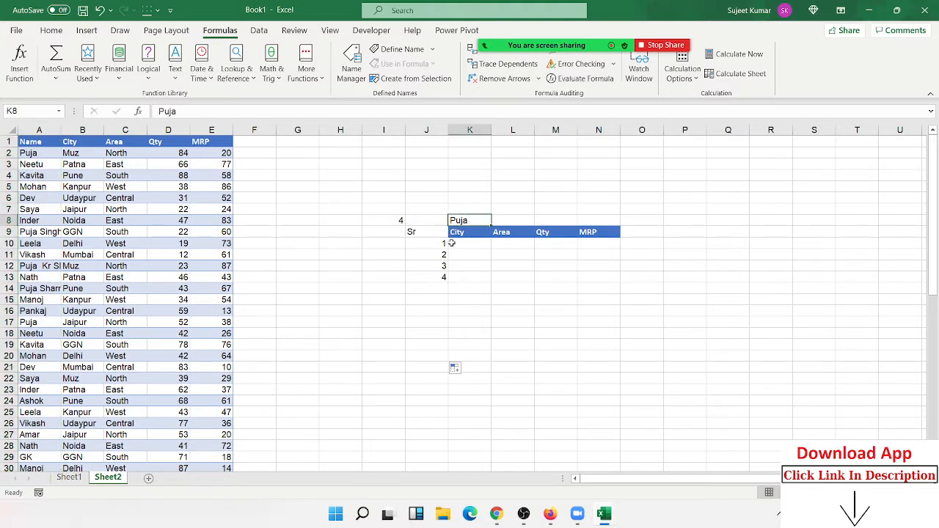
click(588, 243)
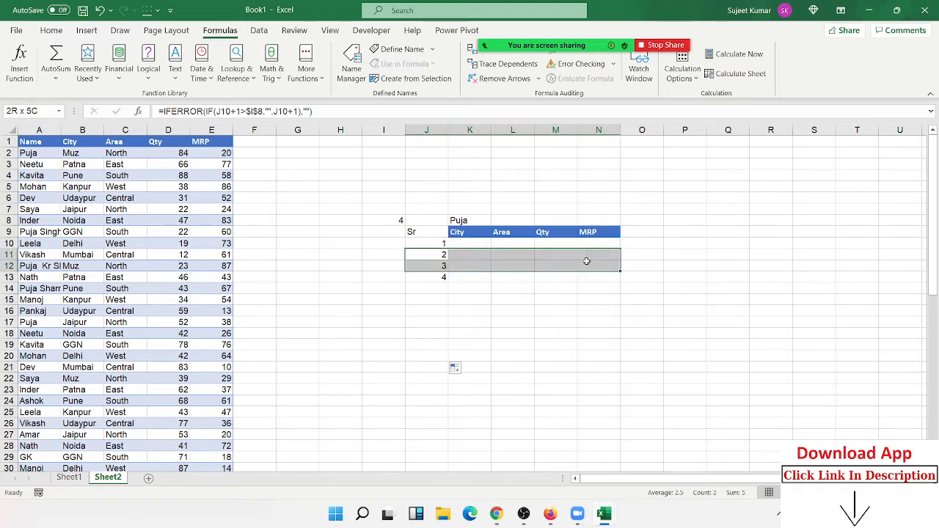
click(39, 152)
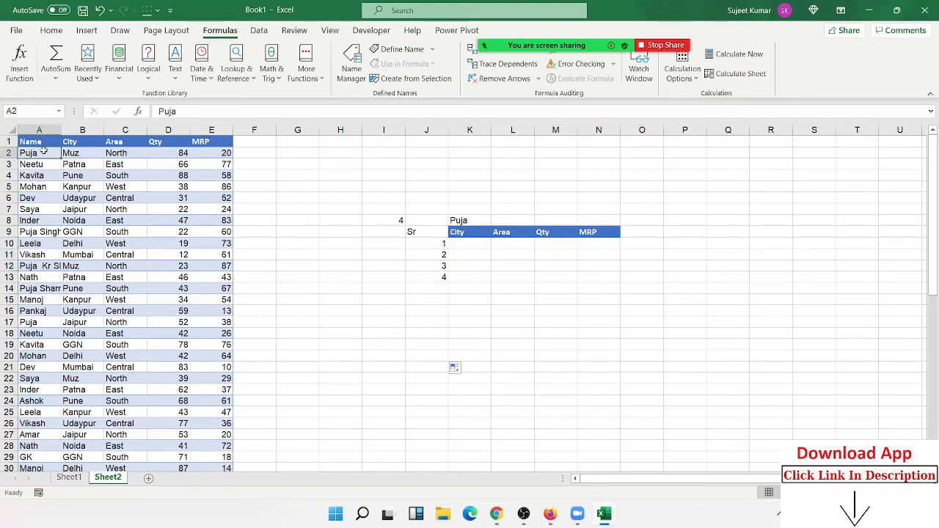
scroll(down, 3)
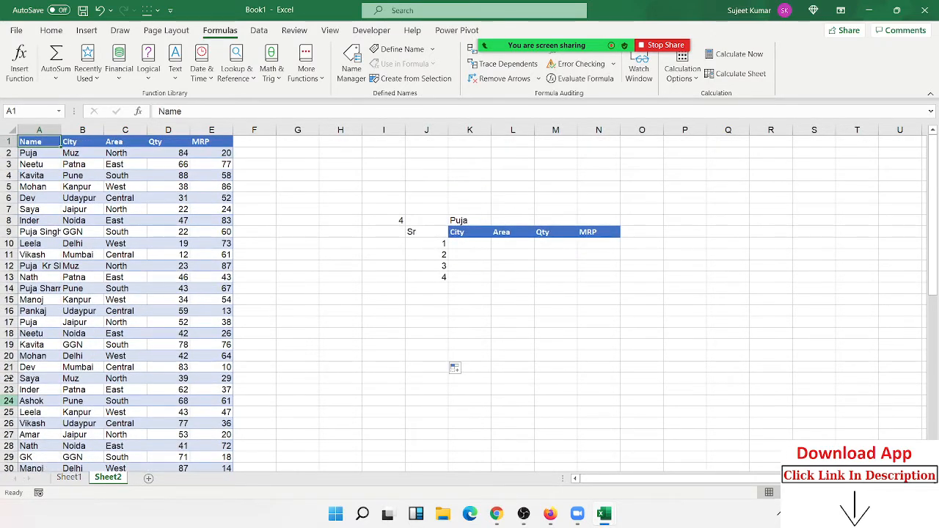
click(383, 221)
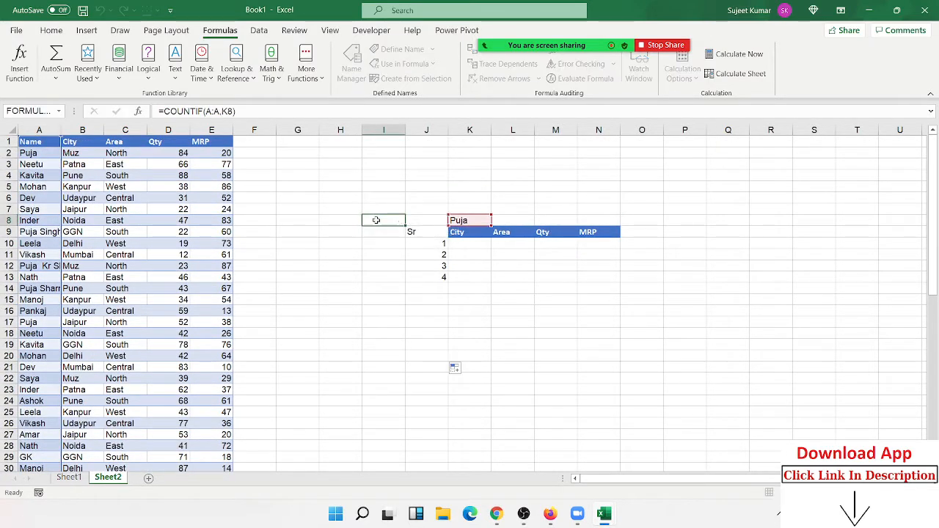
click(426, 254)
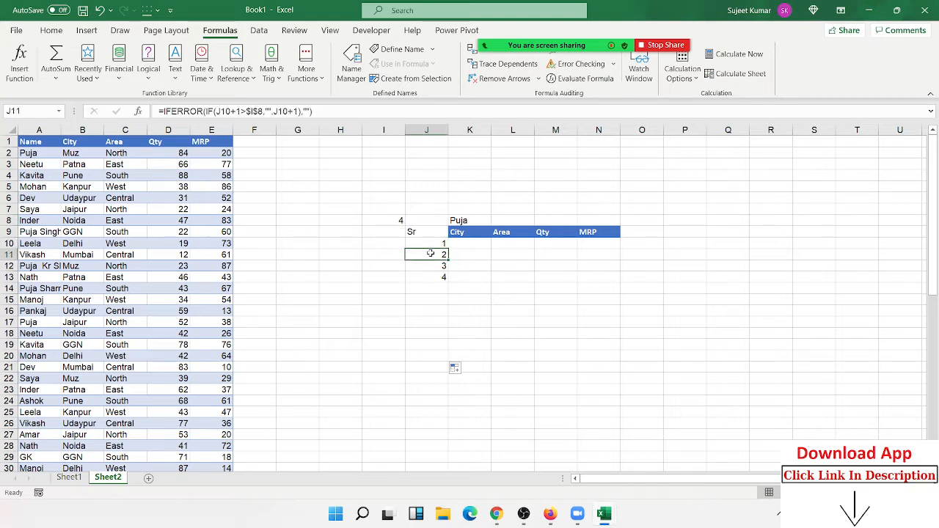
click(427, 278)
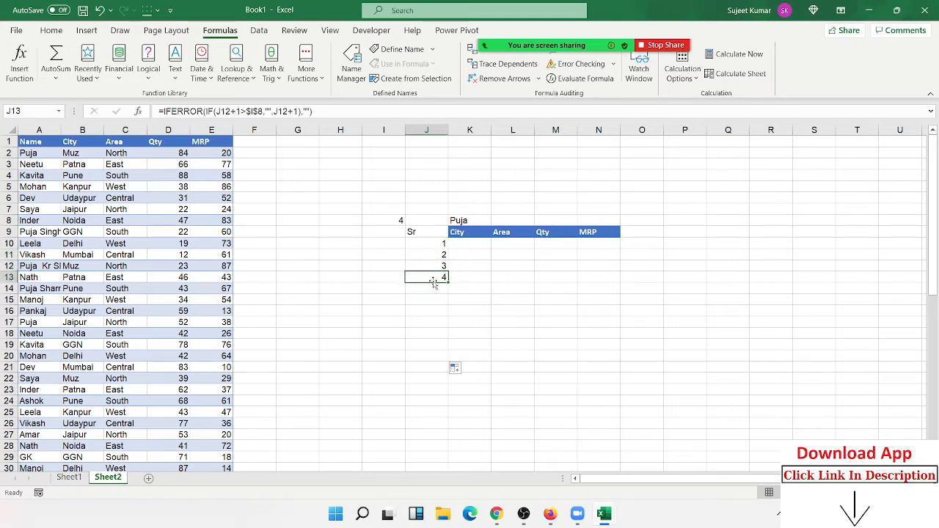
click(426, 243)
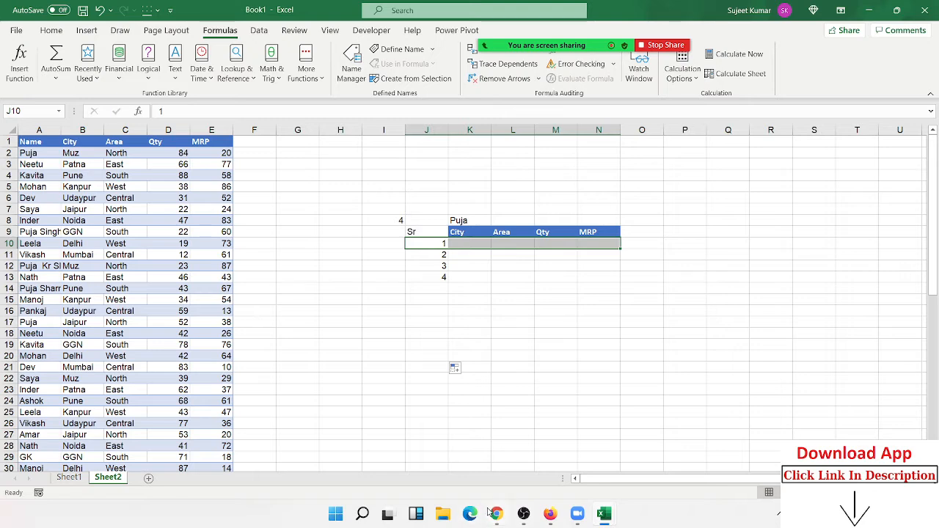
click(496, 513)
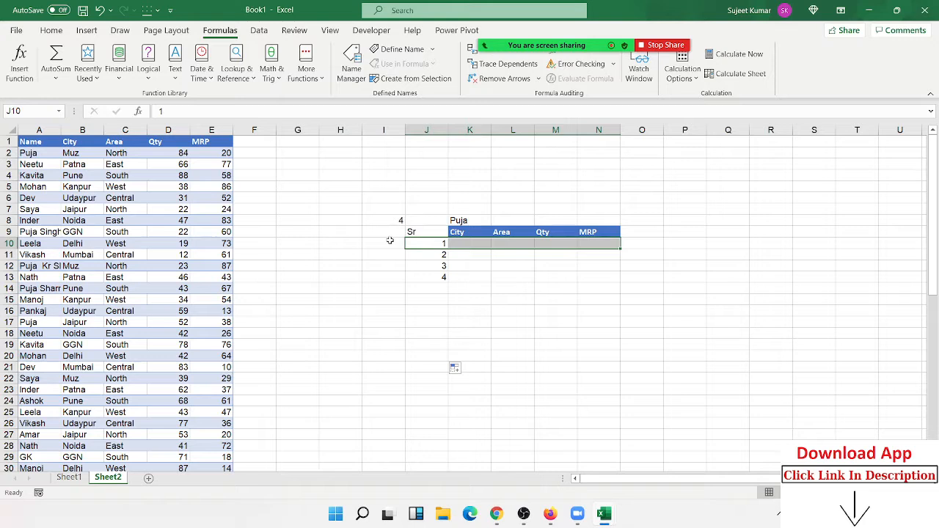
Enter =SMALL(IF(A2:A59=K8,ROW(A2:A59)),J10) in K10 so it returns row 2.
click(470, 243)
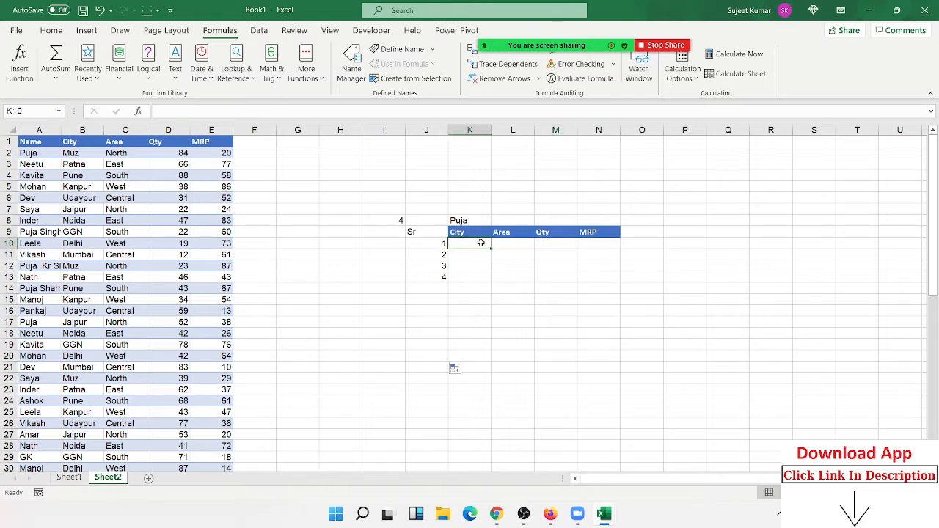
text(=)
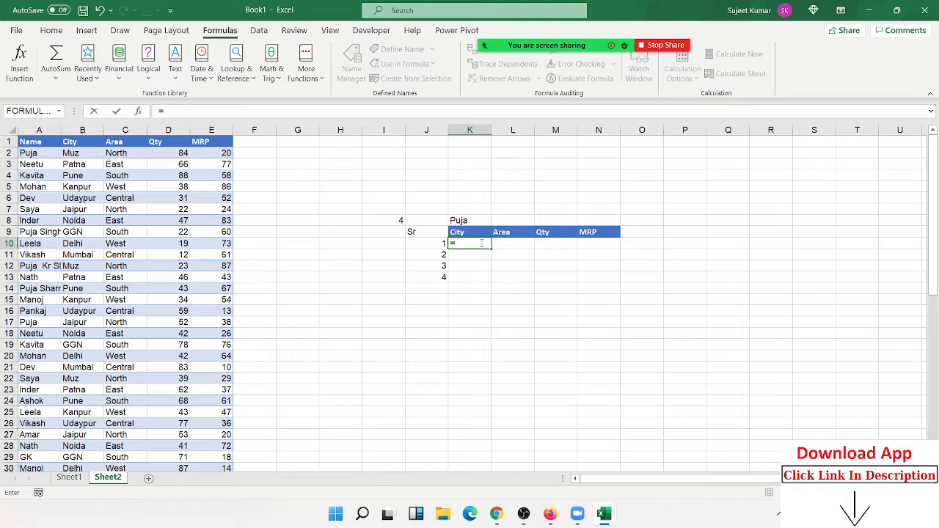
text(sm)
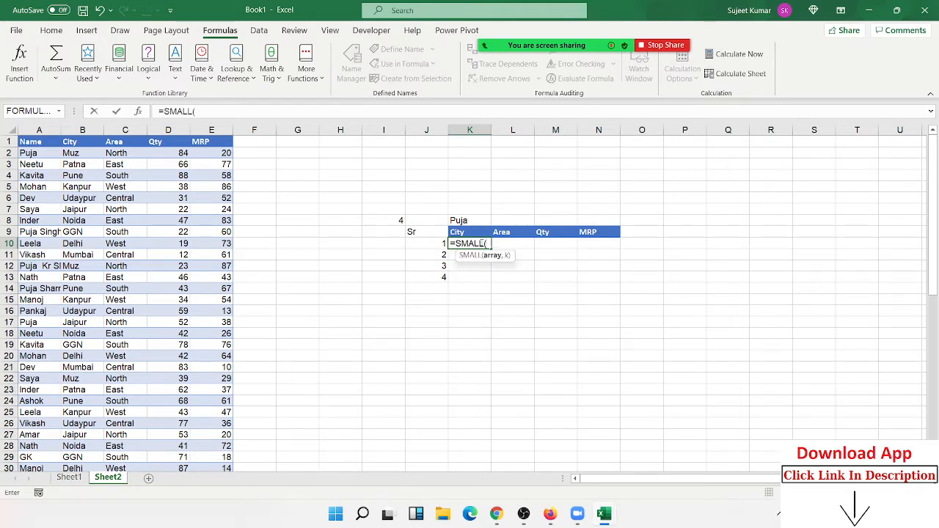
text(IF(J10)
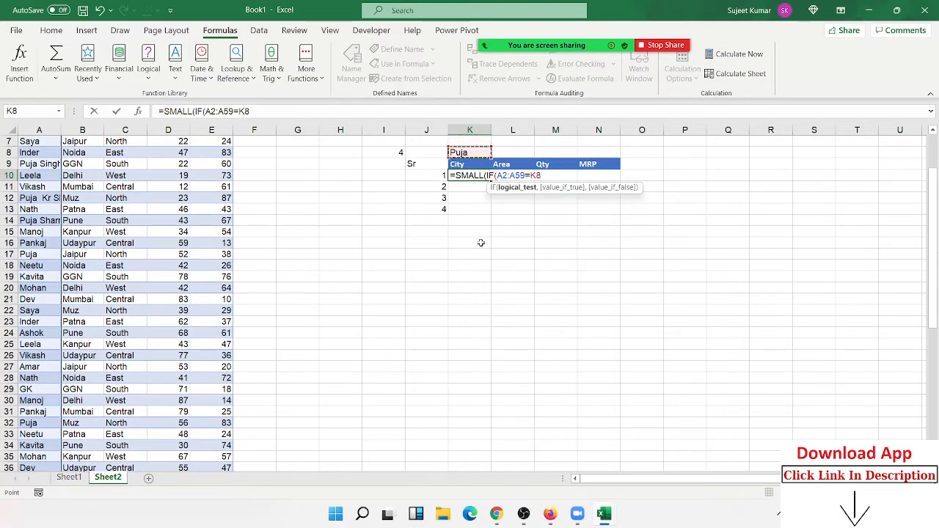
text(,)
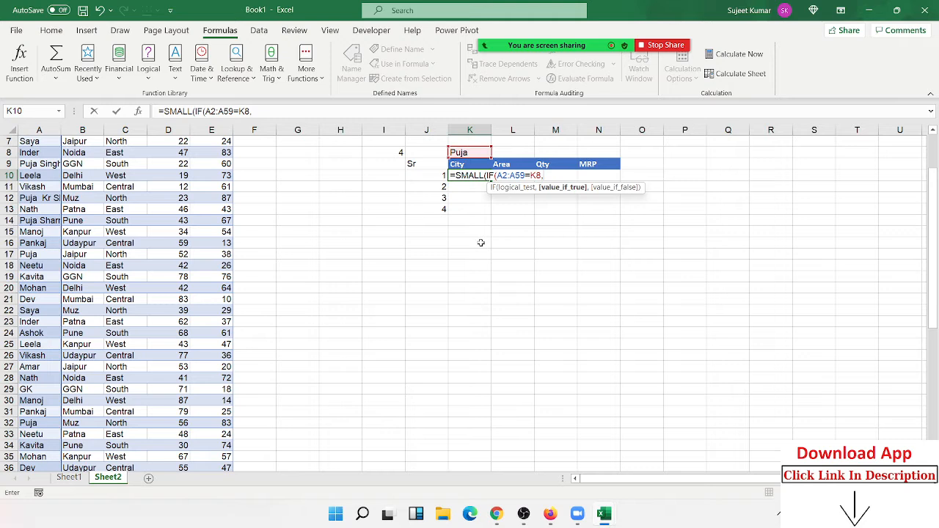
text(ro)
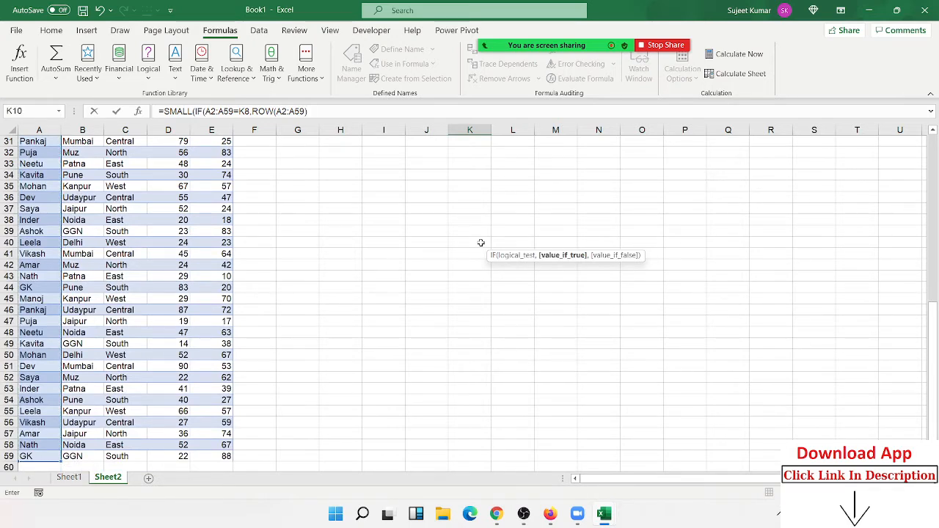
text(),J10)
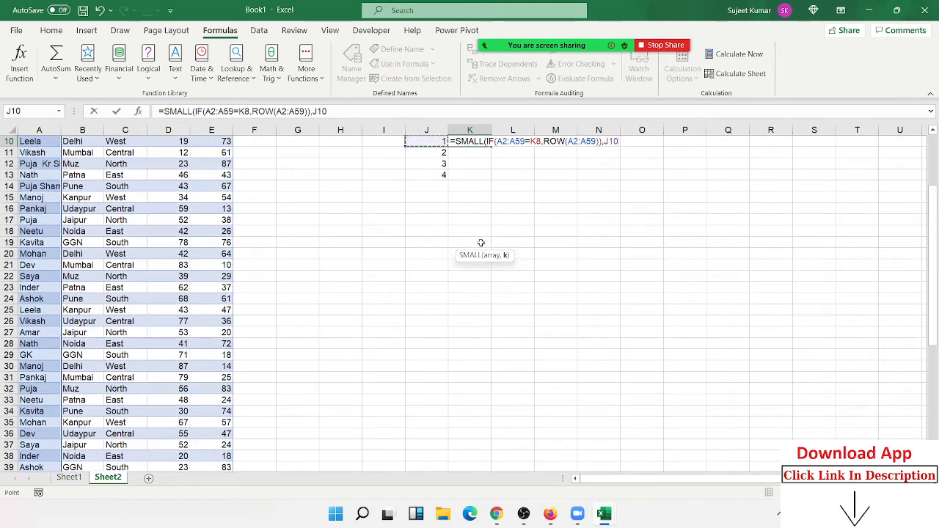
scroll(up, 3)
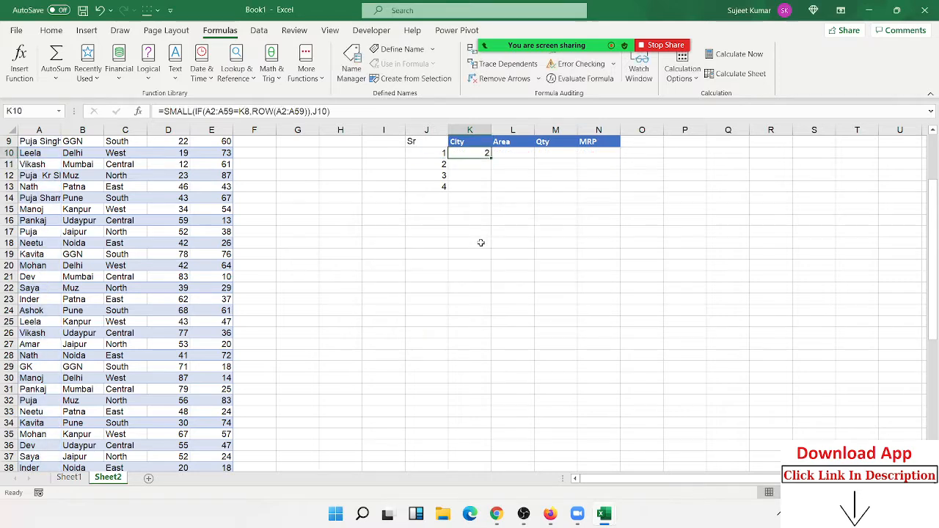
Launch Evaluate Formula from the Formulas ribbon for the K10 formula.
scroll(up, 3)
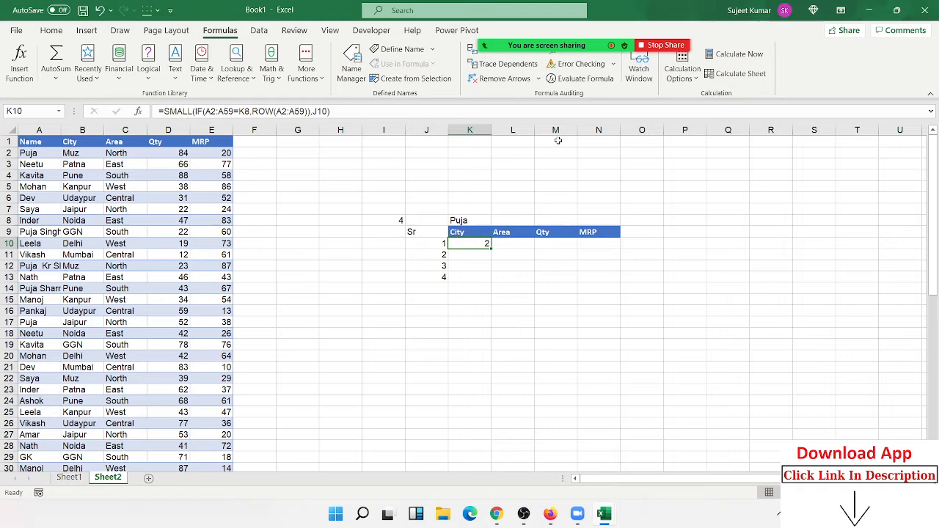
click(585, 64)
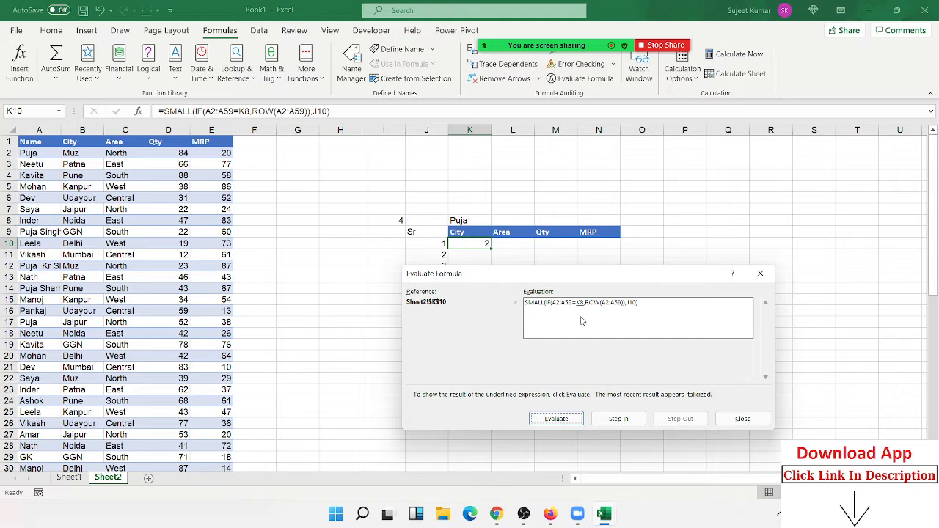
Evaluate the name range, Puja comparison, ROW and IF parts until K10 shows 2, then close.
click(556, 418)
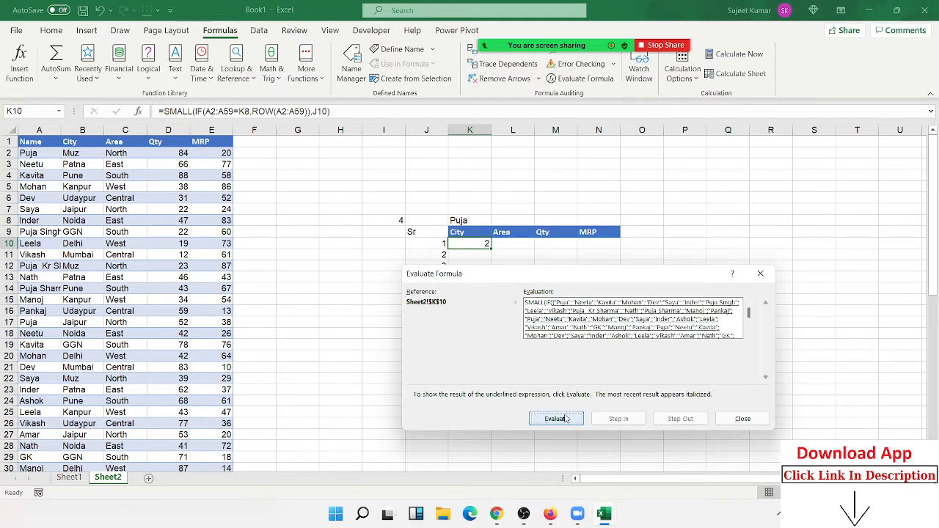
click(556, 419)
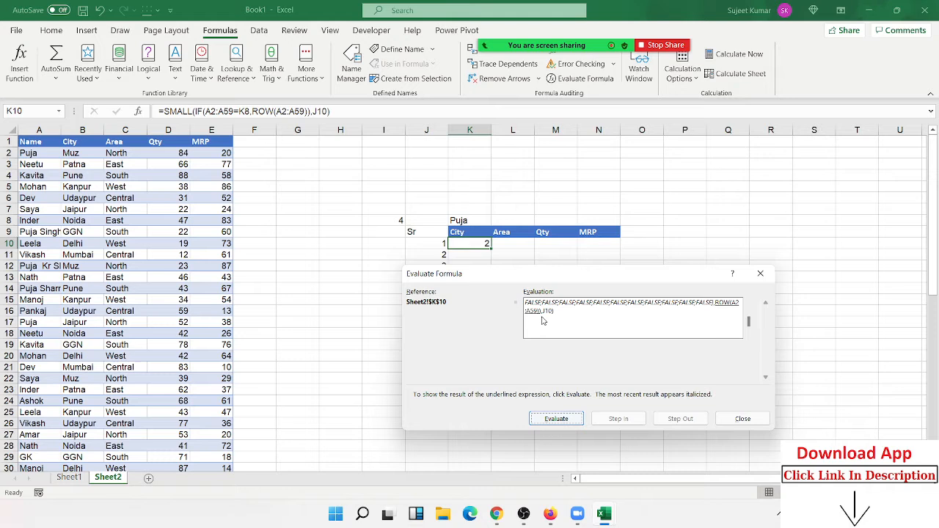
mouse_move(731, 308)
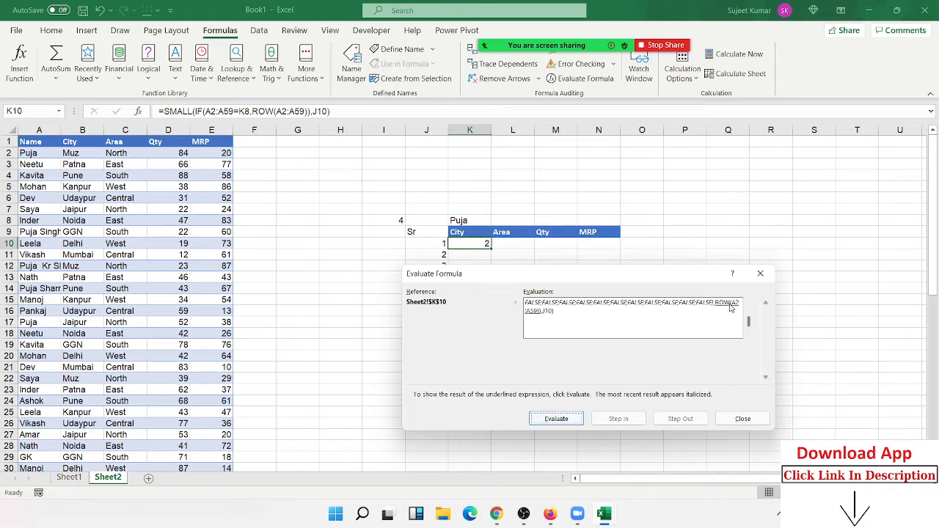
click(556, 419)
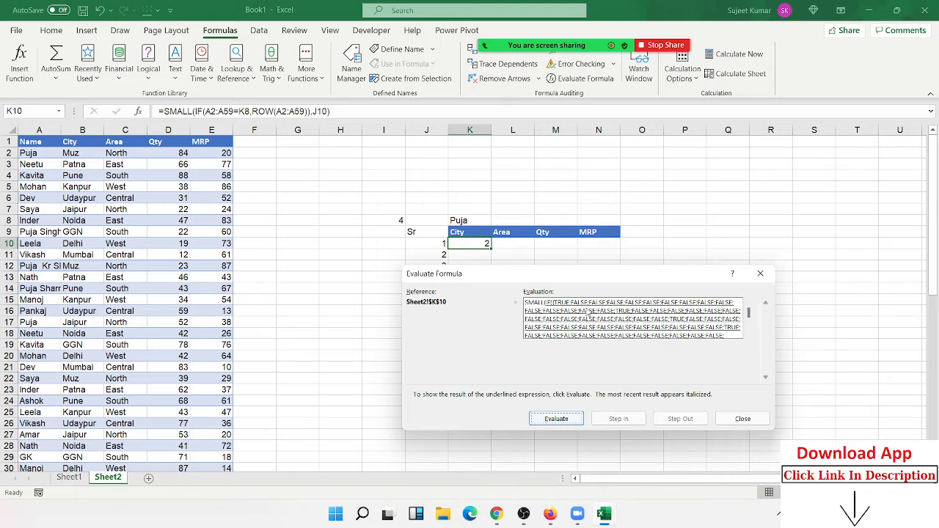
click(556, 418)
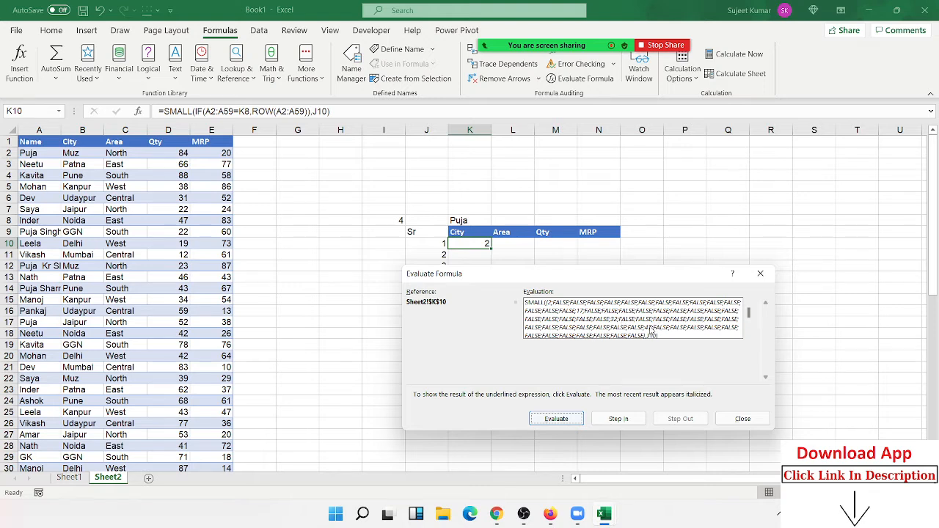
mouse_move(588, 339)
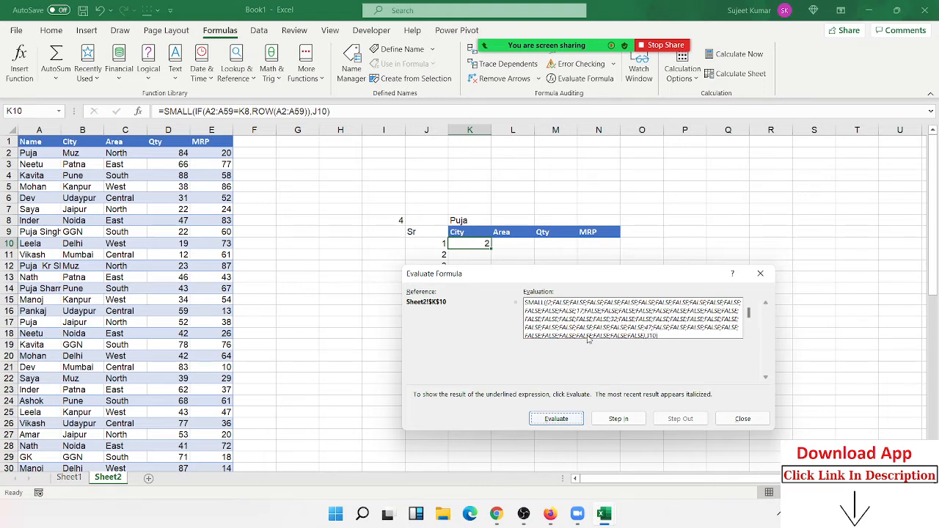
mouse_move(664, 340)
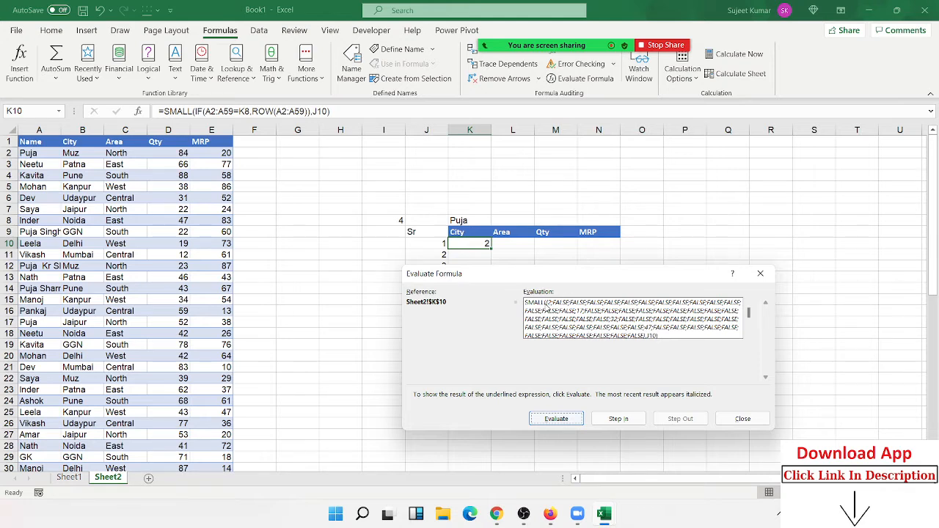
mouse_move(556, 309)
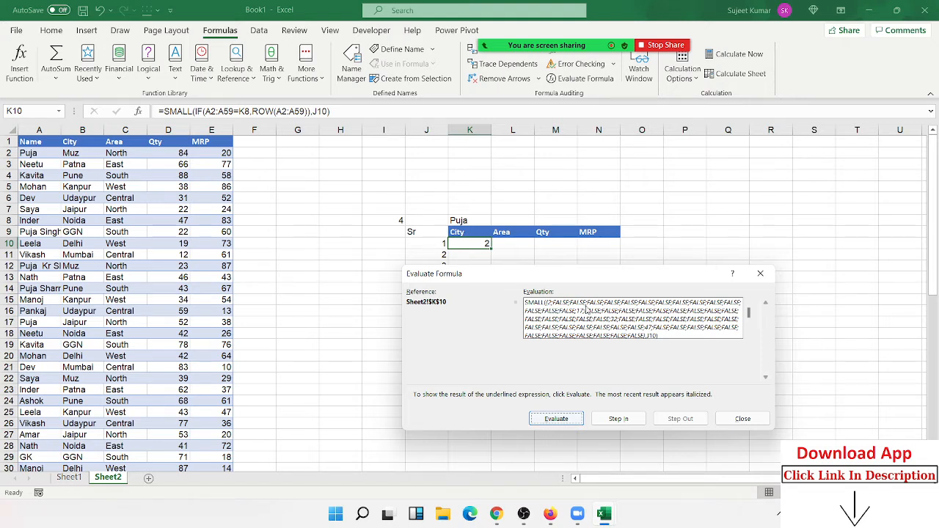
mouse_move(653, 343)
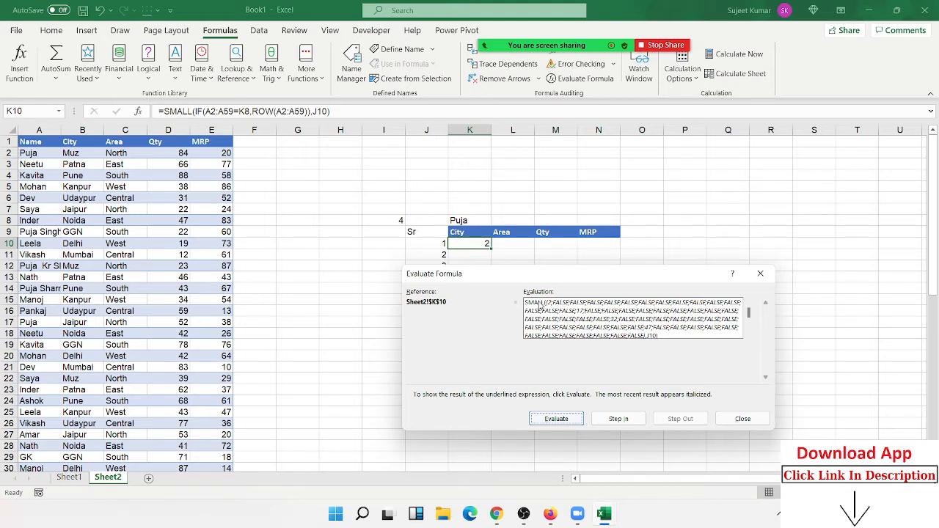
mouse_move(609, 332)
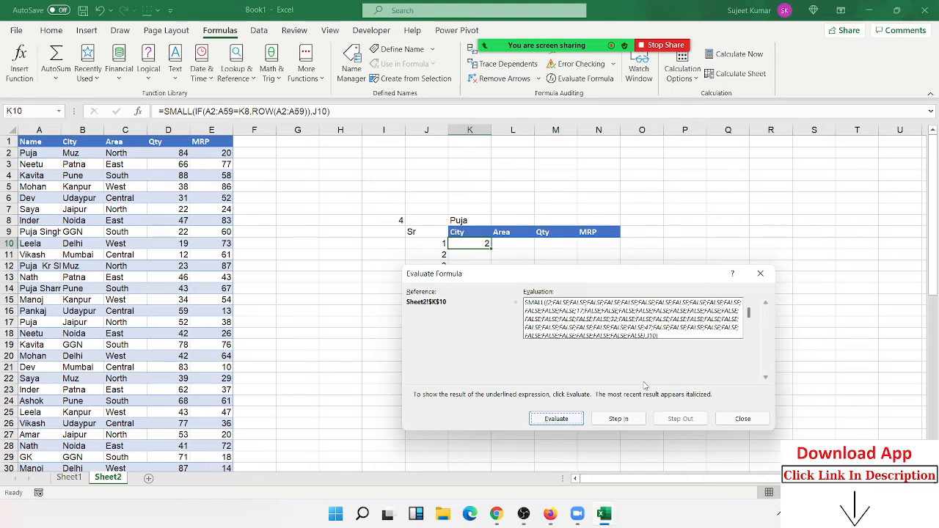
click(556, 419)
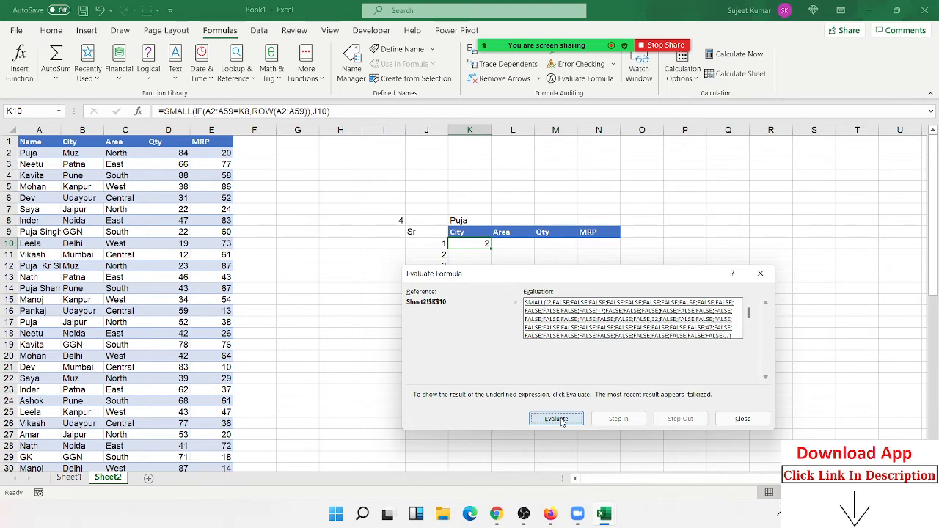
click(556, 418)
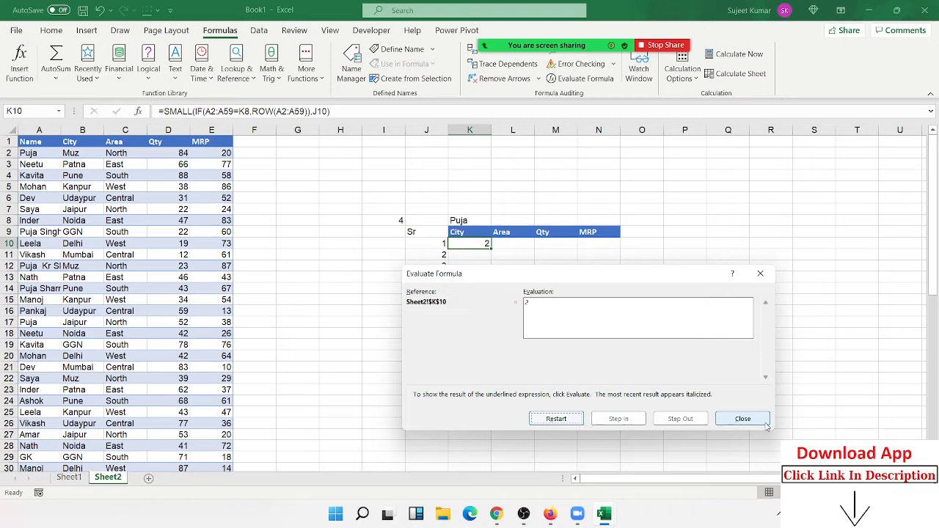
click(742, 419)
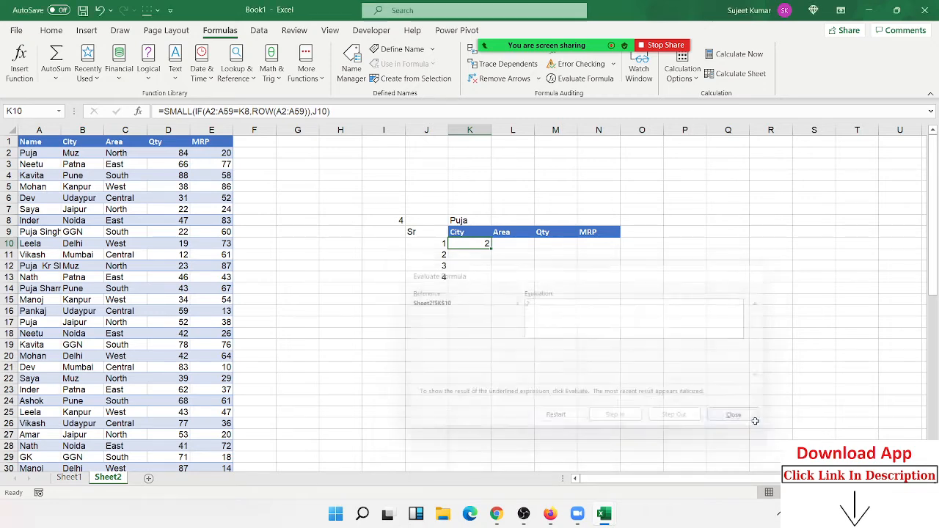
Wrap the K10 formula in INDEX over City range B2:B59 with absolute references, returning Patna.
click(733, 415)
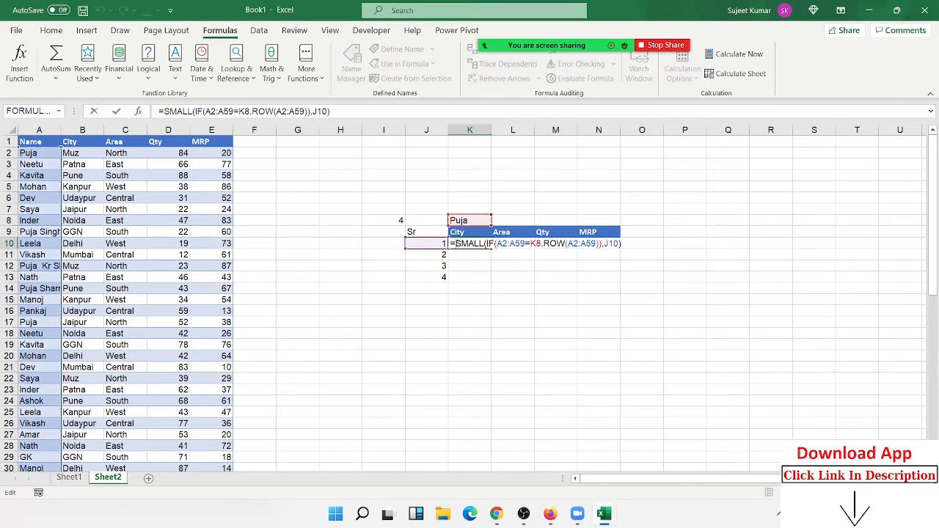
text(ind)
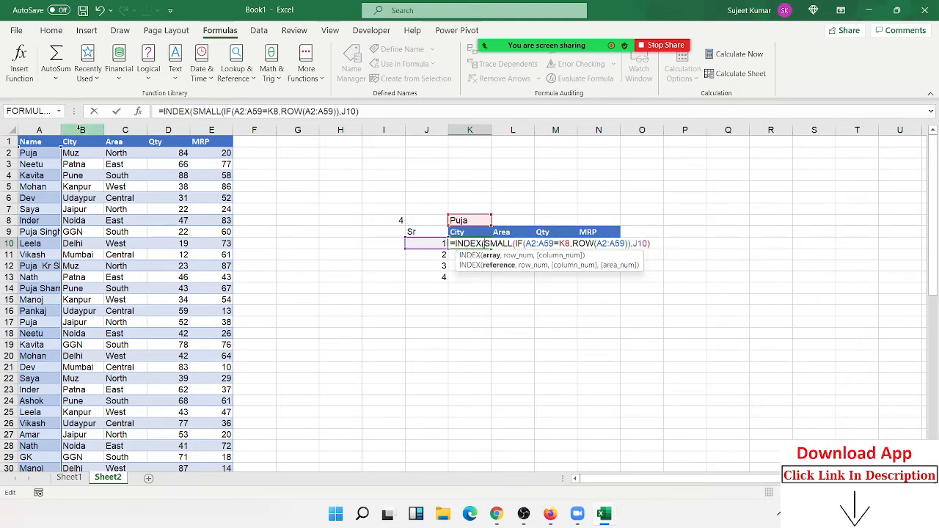
click(70, 152)
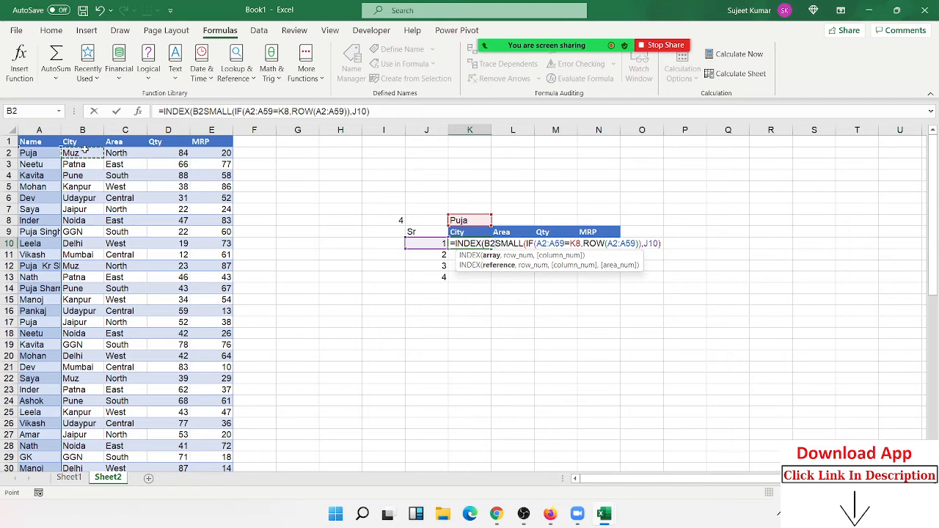
scroll(down, 3)
text(:B59,)
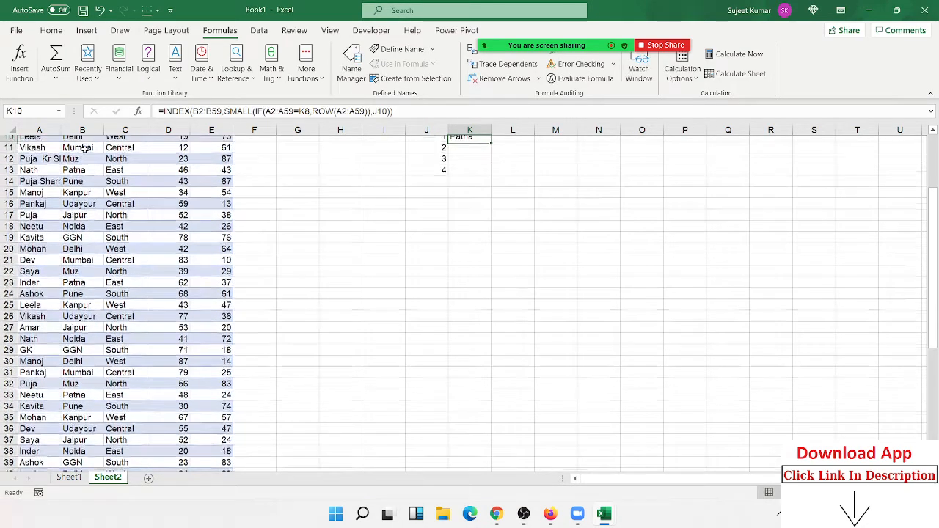
scroll(up, 3)
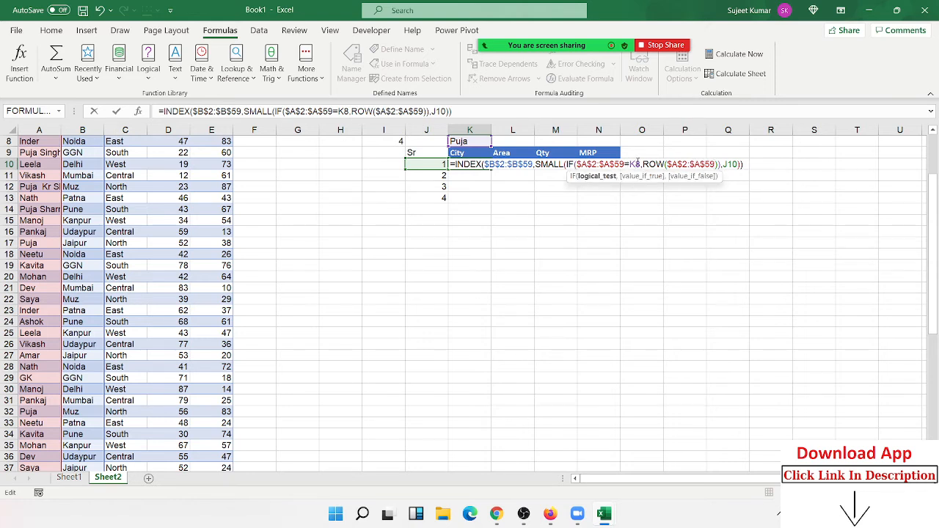
key(f4)
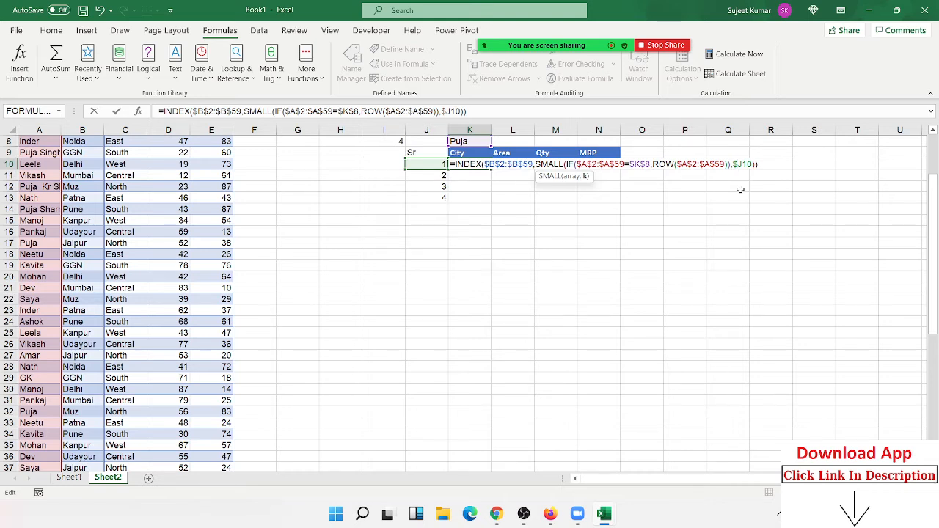
key(Return)
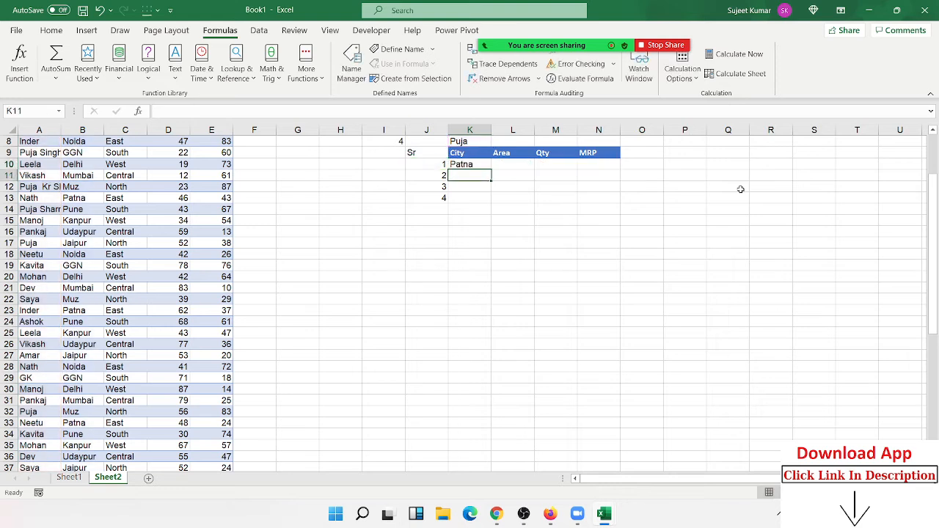
Fill the K10 formula right to N10 and down to row 13, then select the Area cell.
click(470, 163)
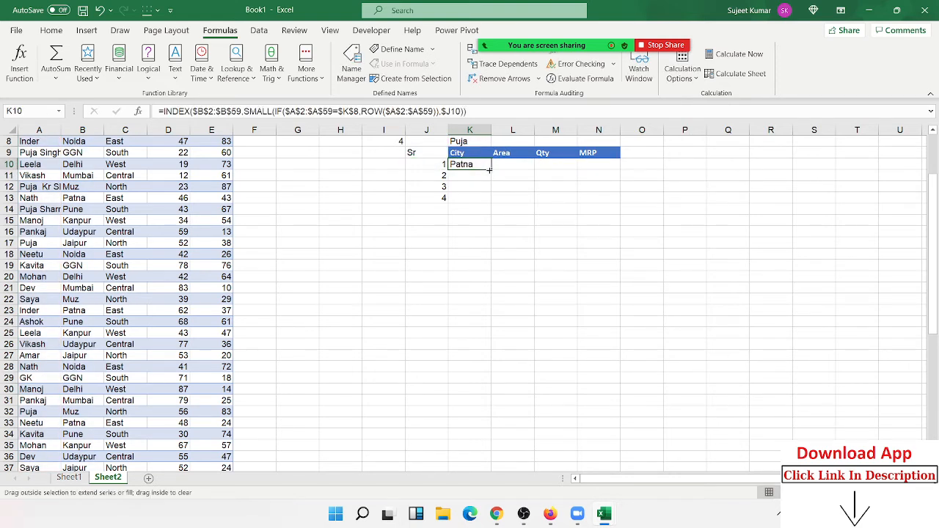
drag(490, 169, 616, 164)
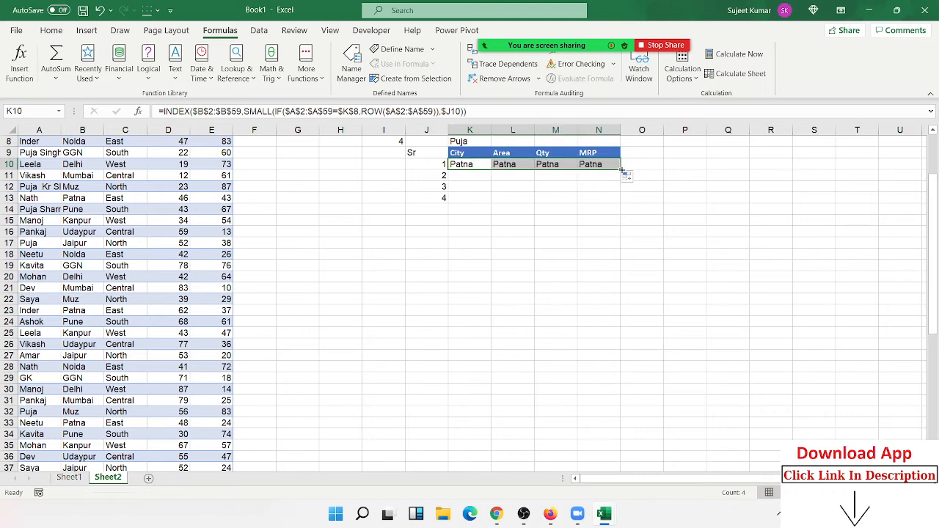
drag(624, 169, 618, 277)
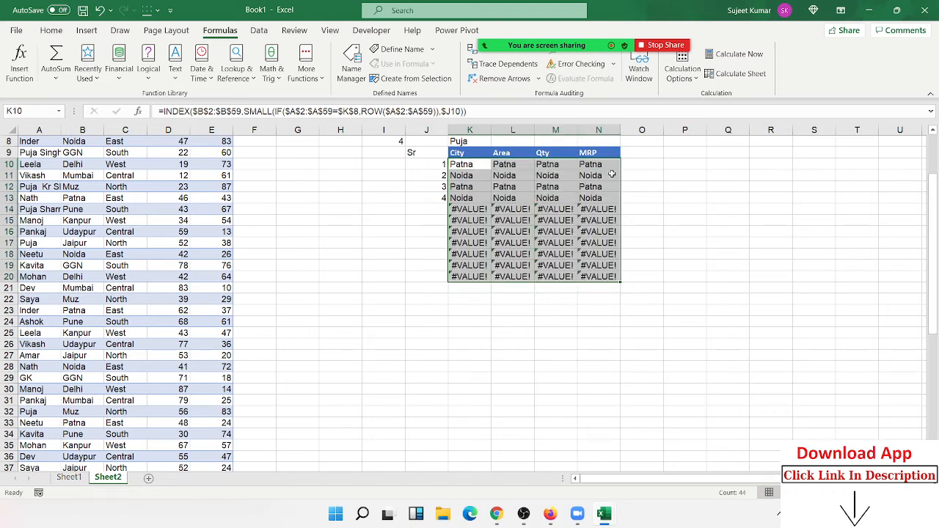
drag(612, 277, 612, 176)
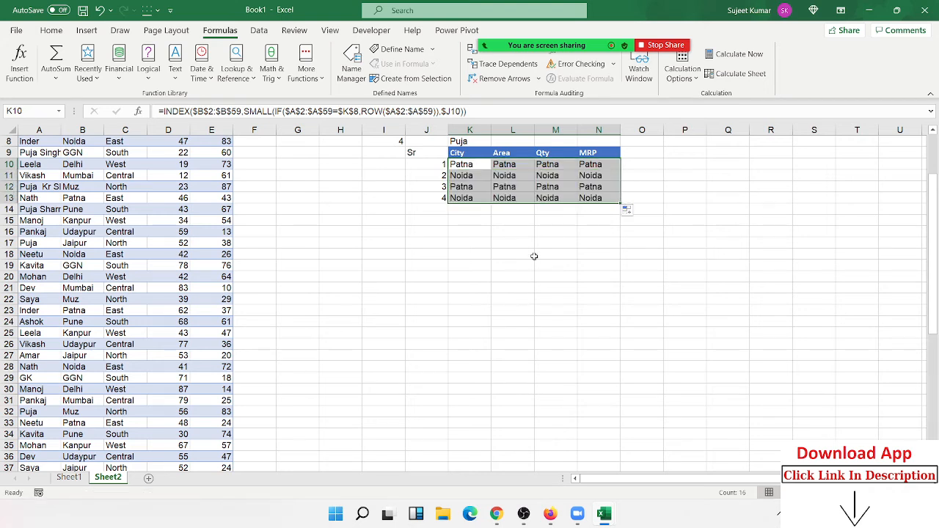
click(470, 163)
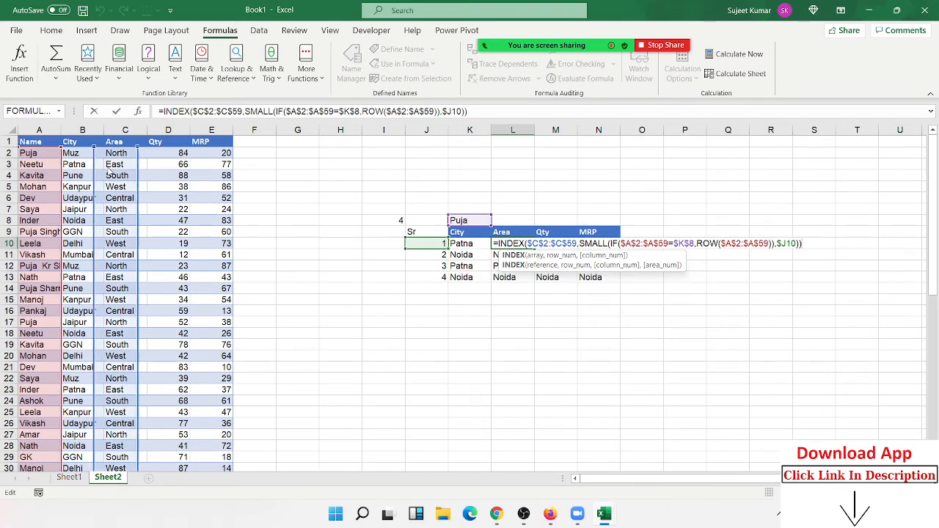
Re-point the Area, Qty and MRP formulas to columns C, D and E, showing East for Puja.
key(Return)
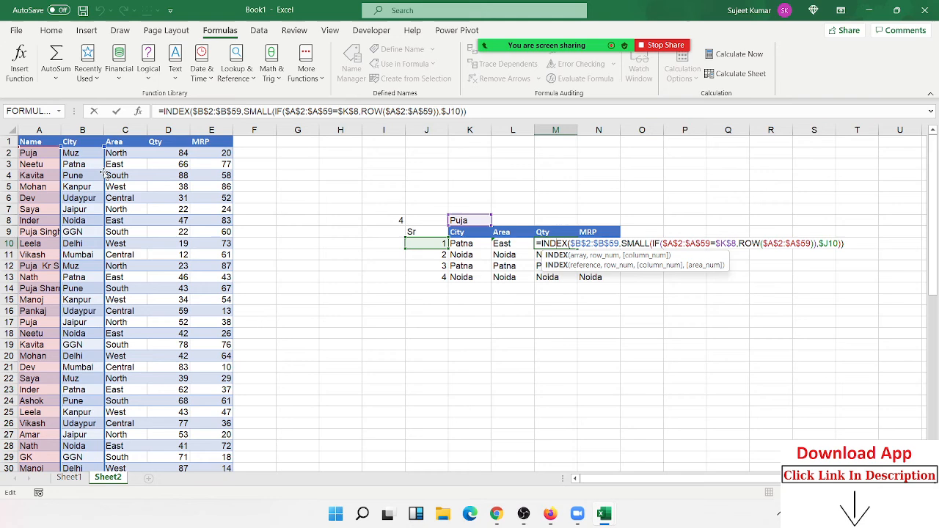
key(Return)
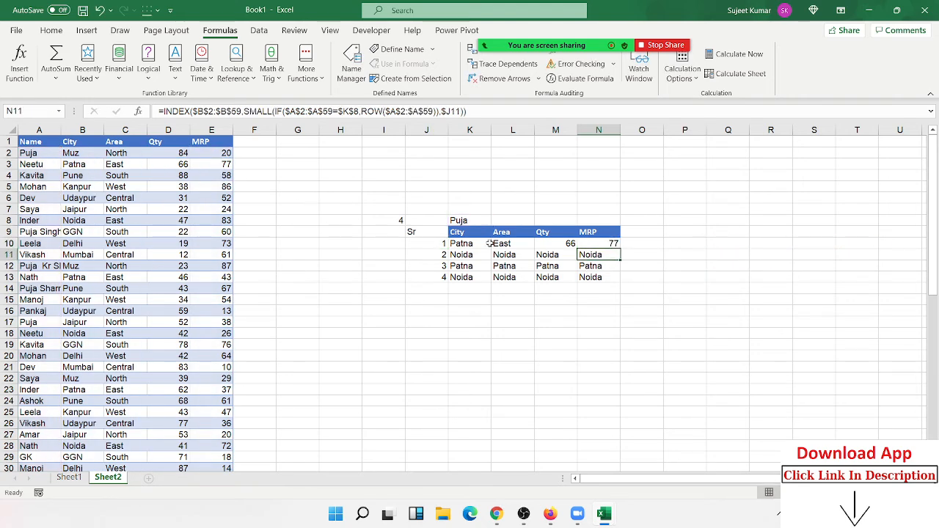
click(512, 243)
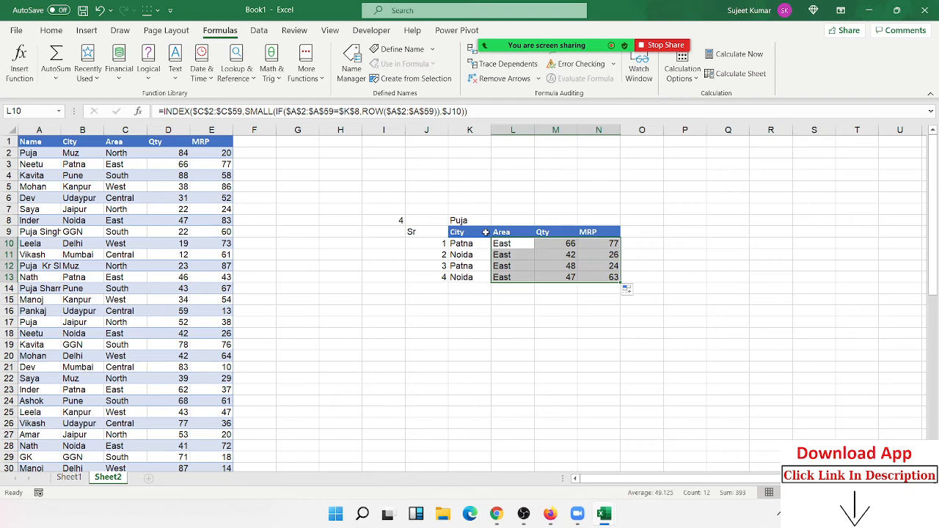
click(470, 220)
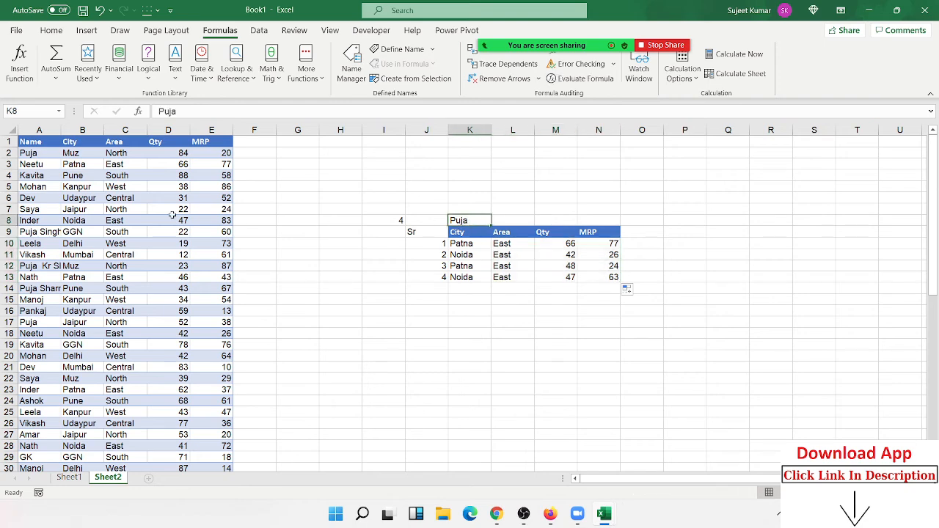
Type Neetu as the lookup name and select the #VALUE! error rows below her records.
text(Neetu)
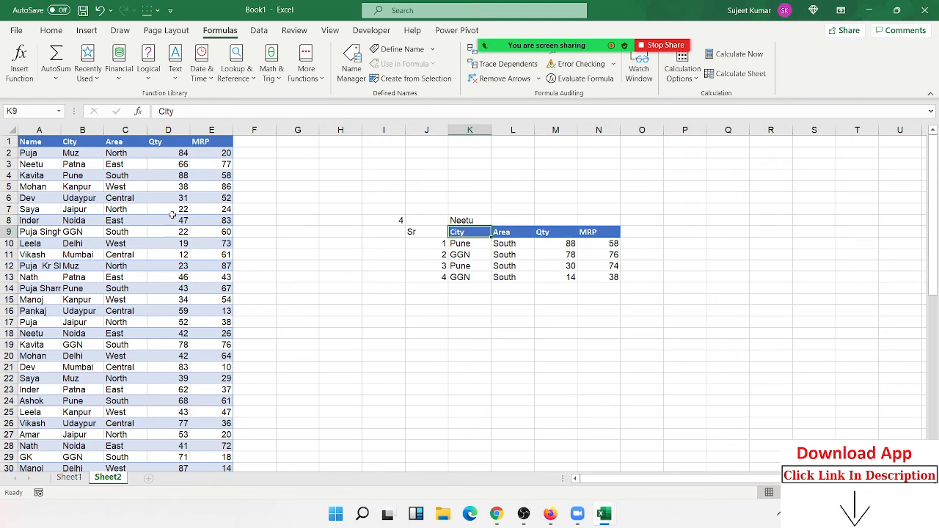
mouse_move(158, 270)
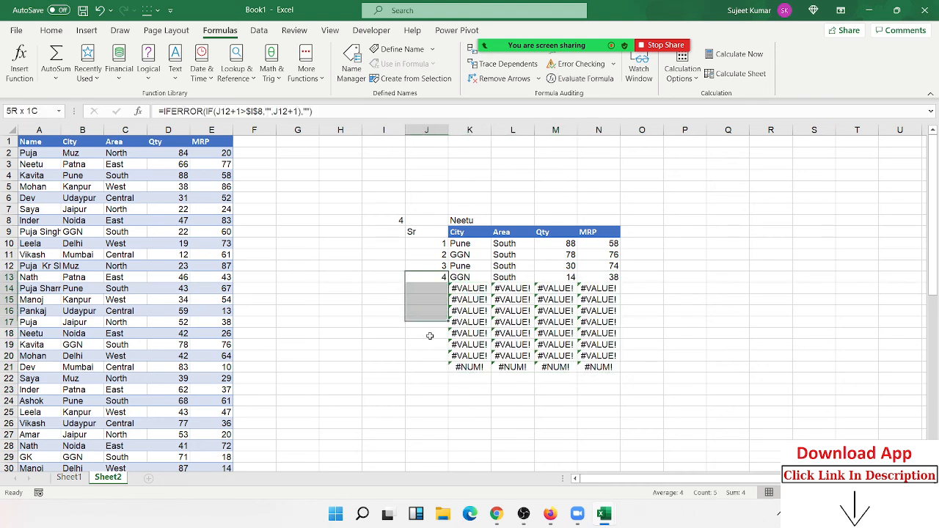
click(470, 334)
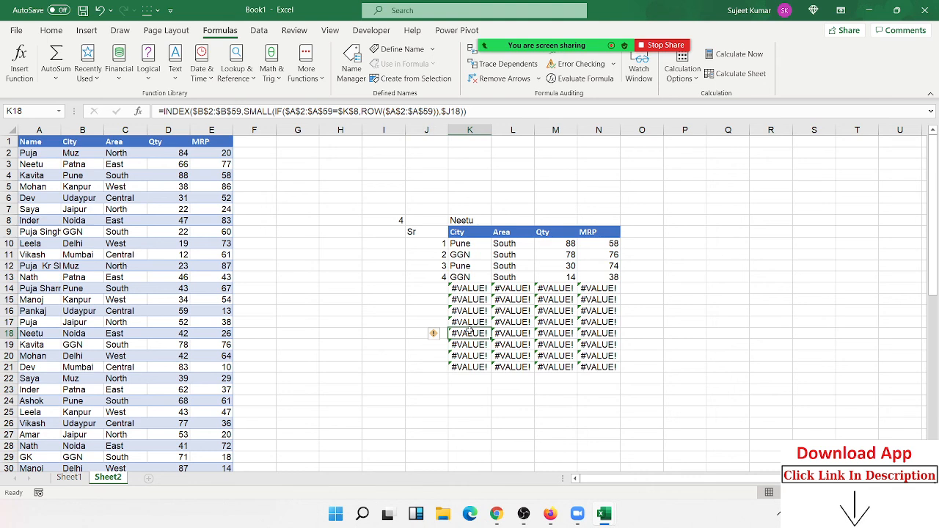
drag(470, 288, 599, 367)
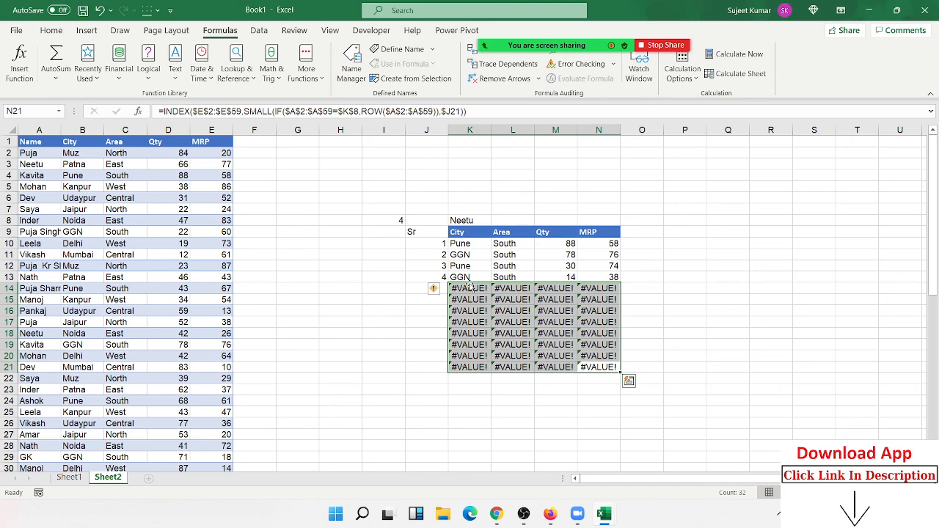
mouse_move(535, 378)
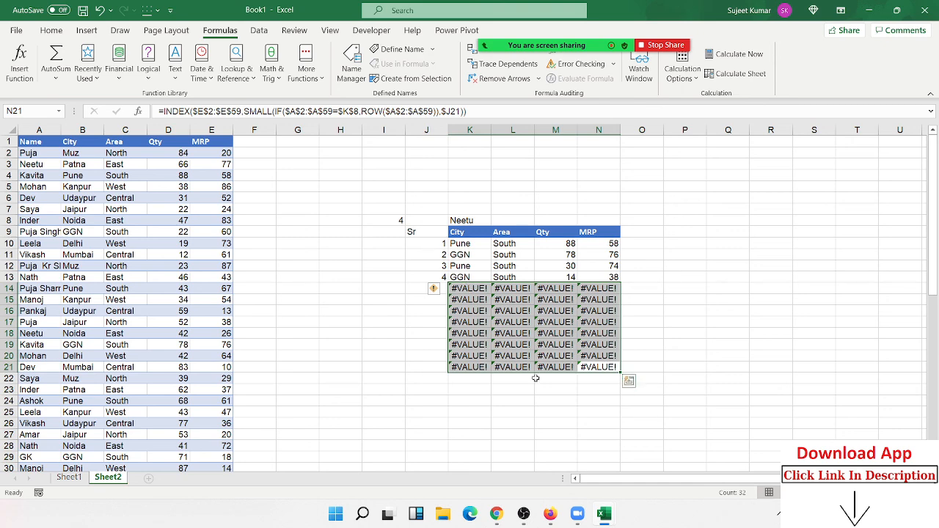